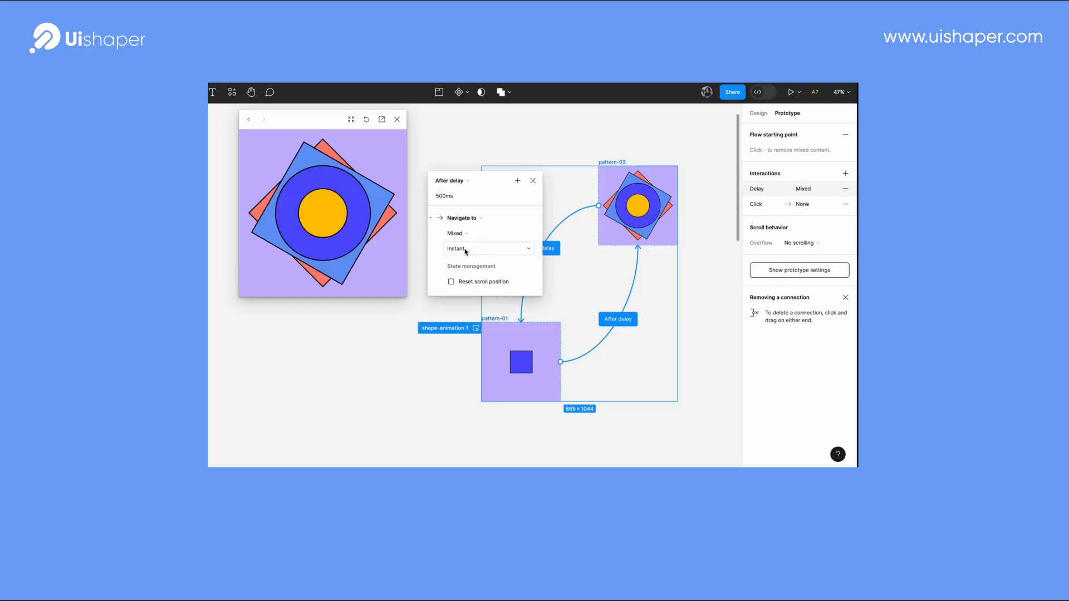
# Step: Change the after-delay transition's animation from Instant to Smart animate
pyautogui.click(488, 248)
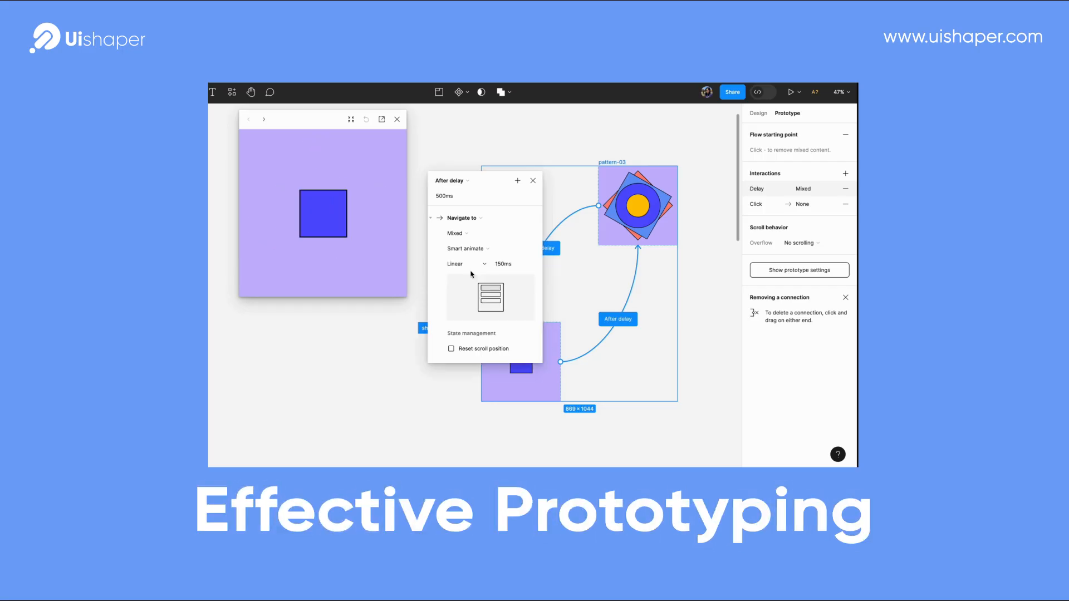